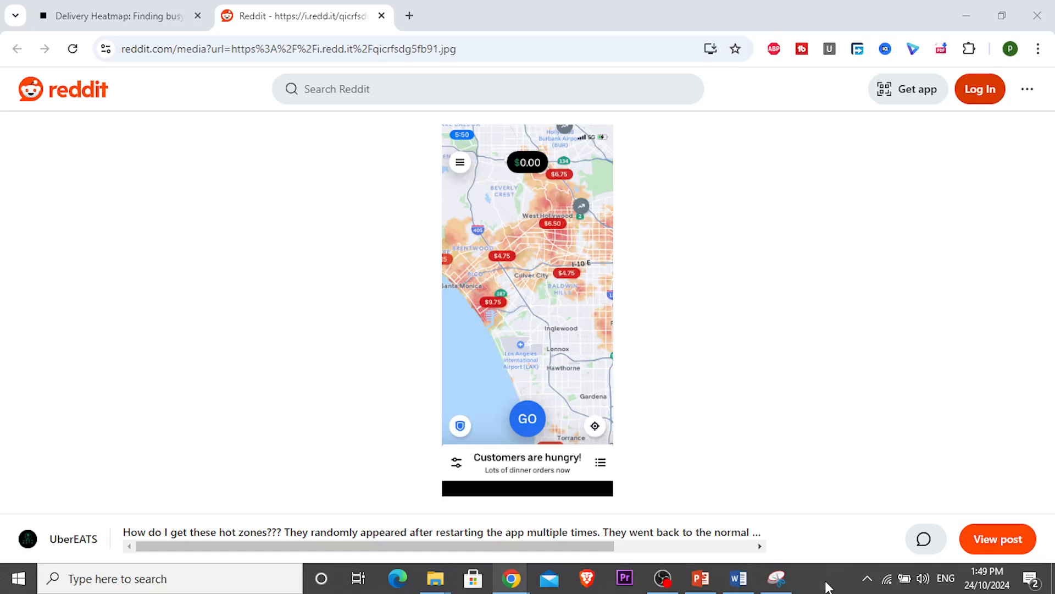
pyautogui.moveTo(537, 323)
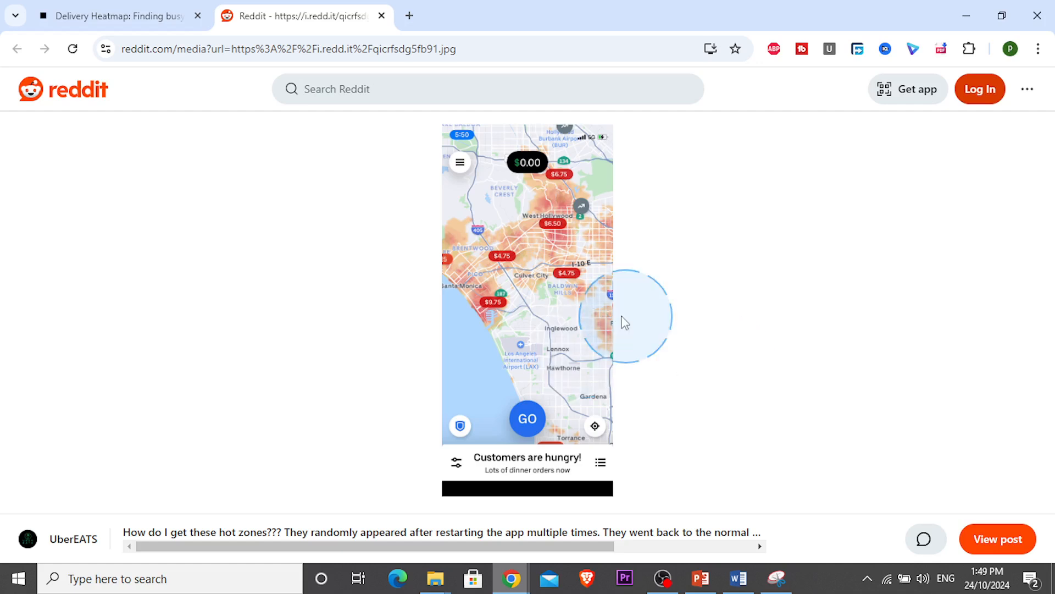
pyautogui.moveTo(476, 264)
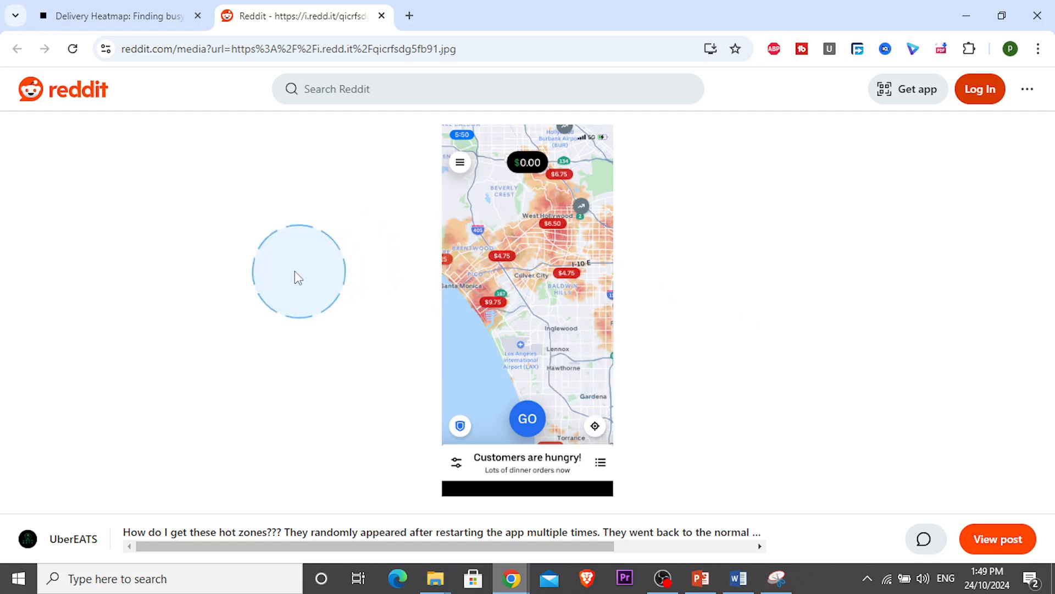
# Read the Uber hotspot article, highlighting 'Finding' in the title, then view the Reddit heatmap.
pyautogui.click(117, 16)
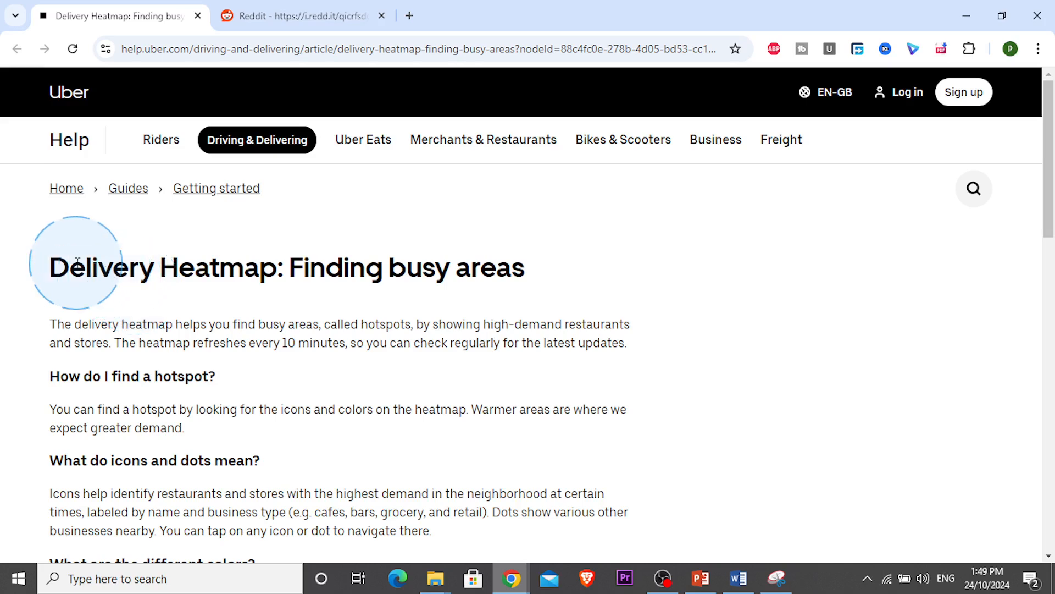
pyautogui.doubleClick(337, 267)
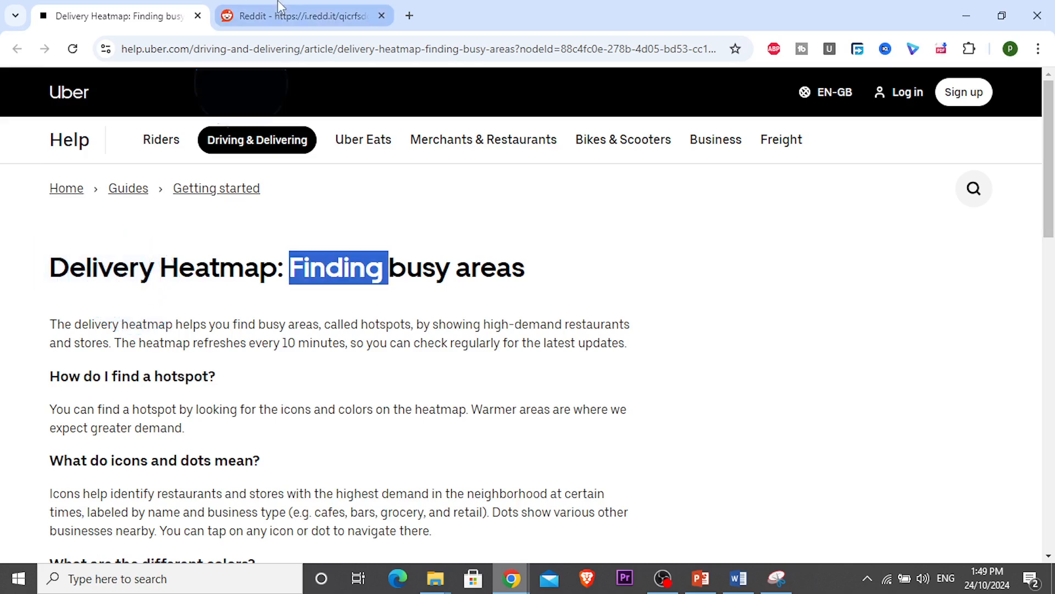
pyautogui.click(299, 16)
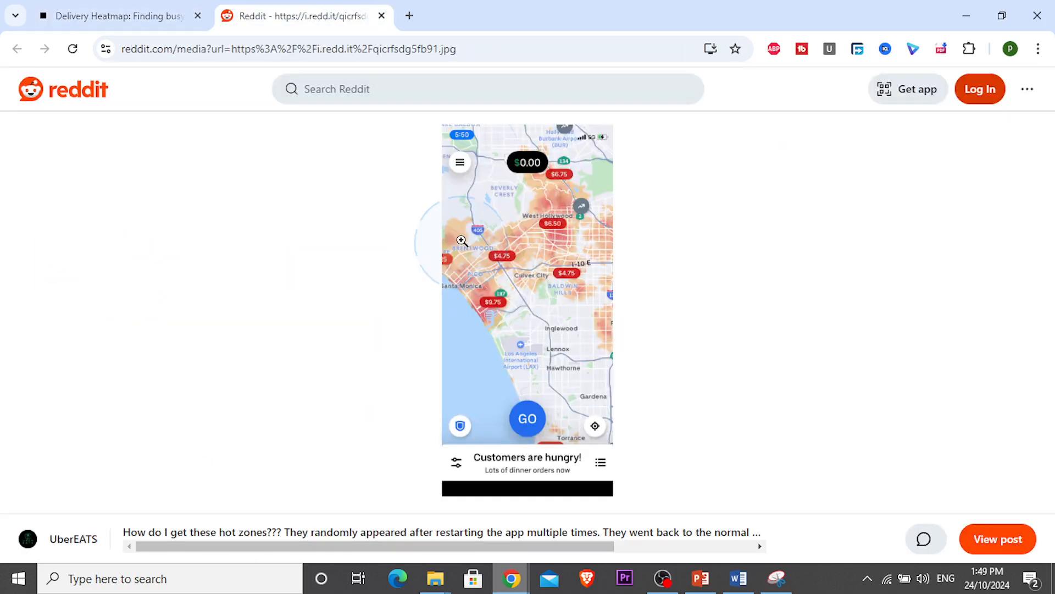
# Read that warmer areas mean greater demand, then enlarge Reddit's West Hollywood $6.50 zone.
pyautogui.click(121, 16)
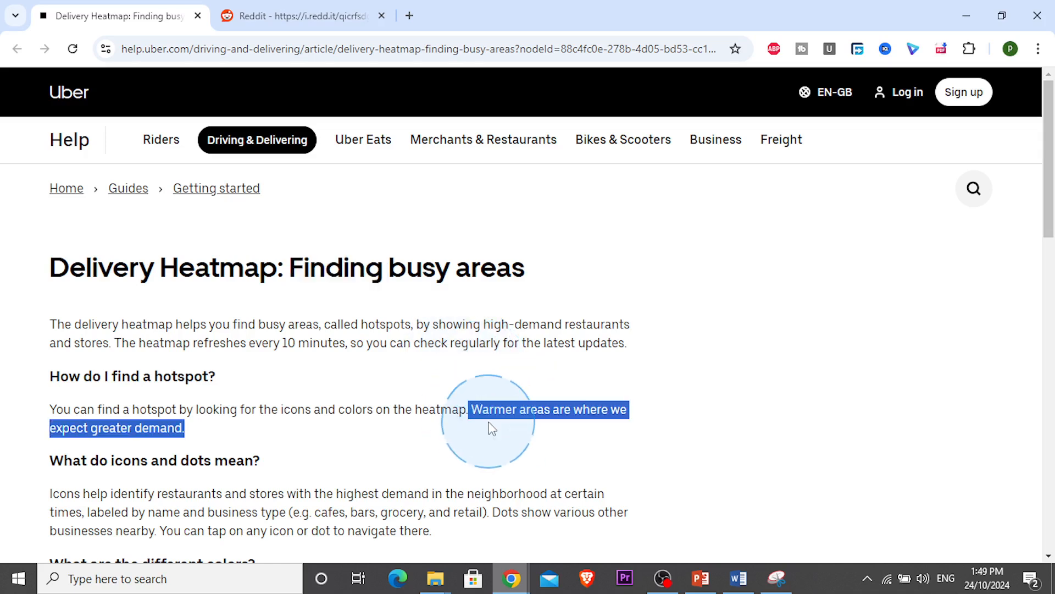
pyautogui.click(394, 448)
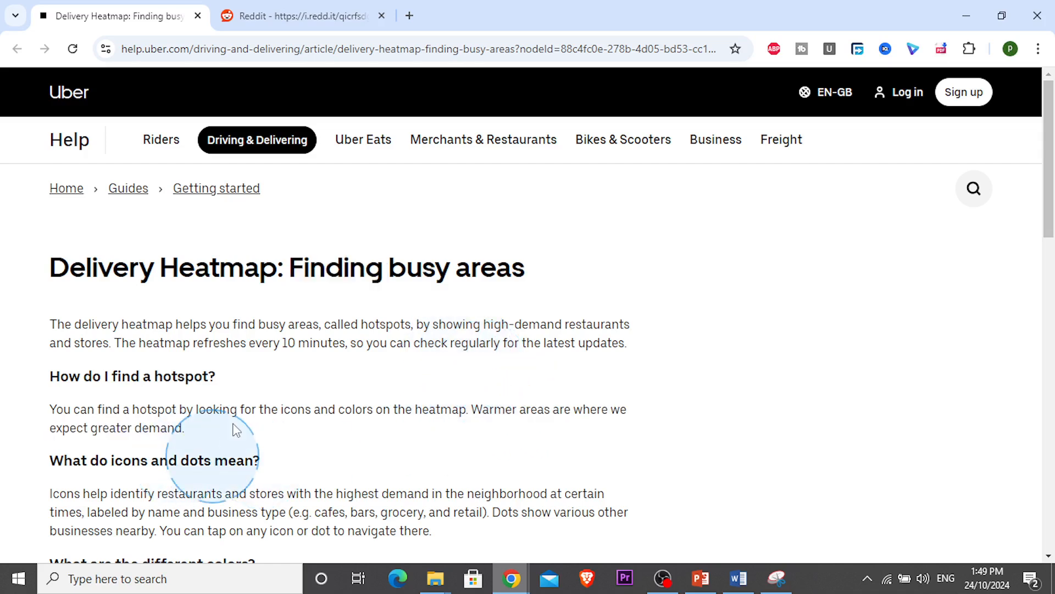
pyautogui.click(299, 16)
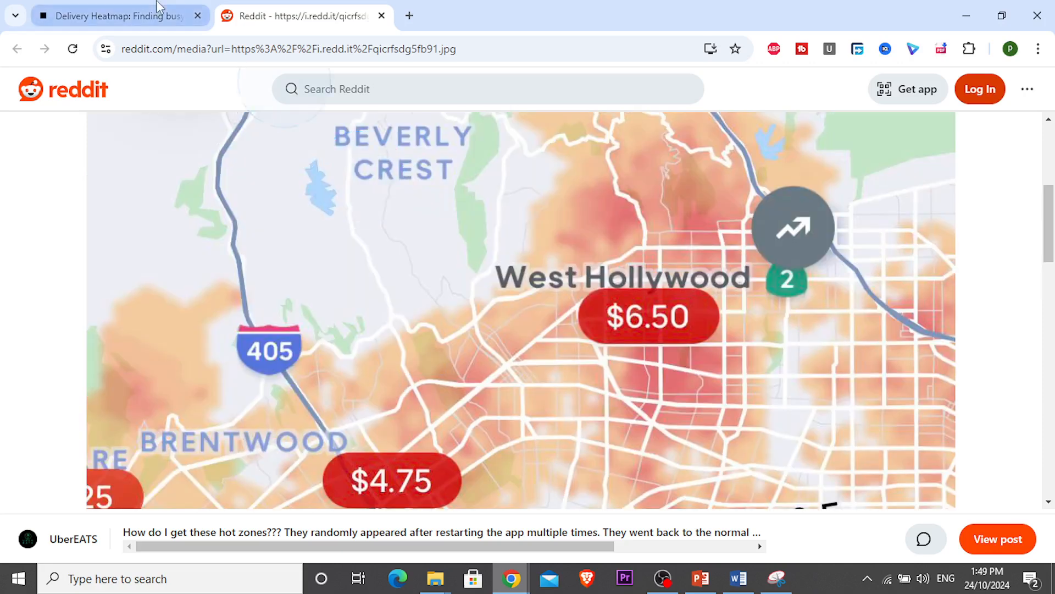
# Move through the Uber help article toward its colour guide.
pyautogui.click(120, 15)
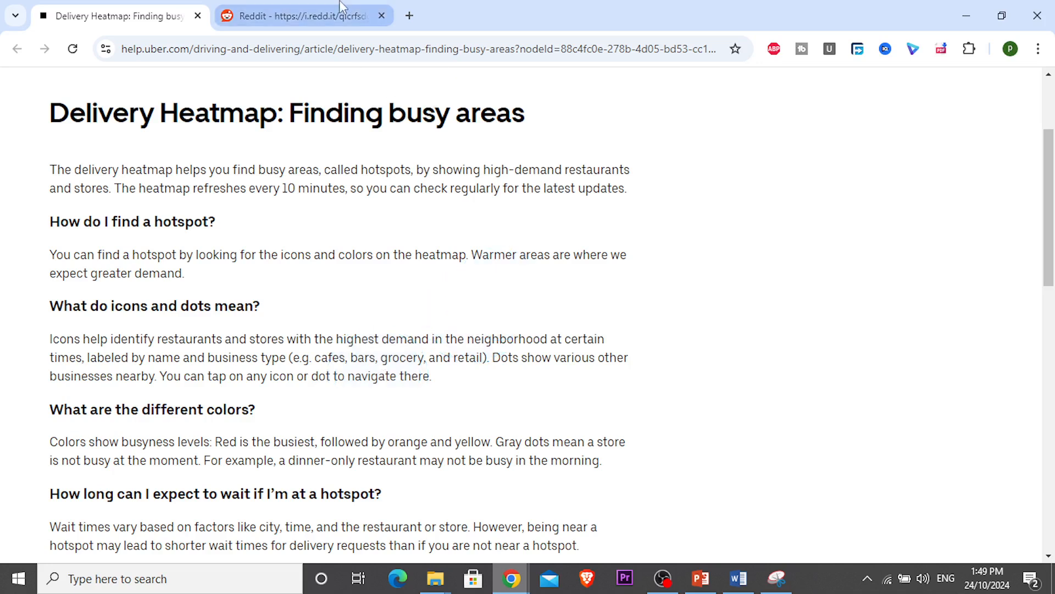
pyautogui.click(161, 360)
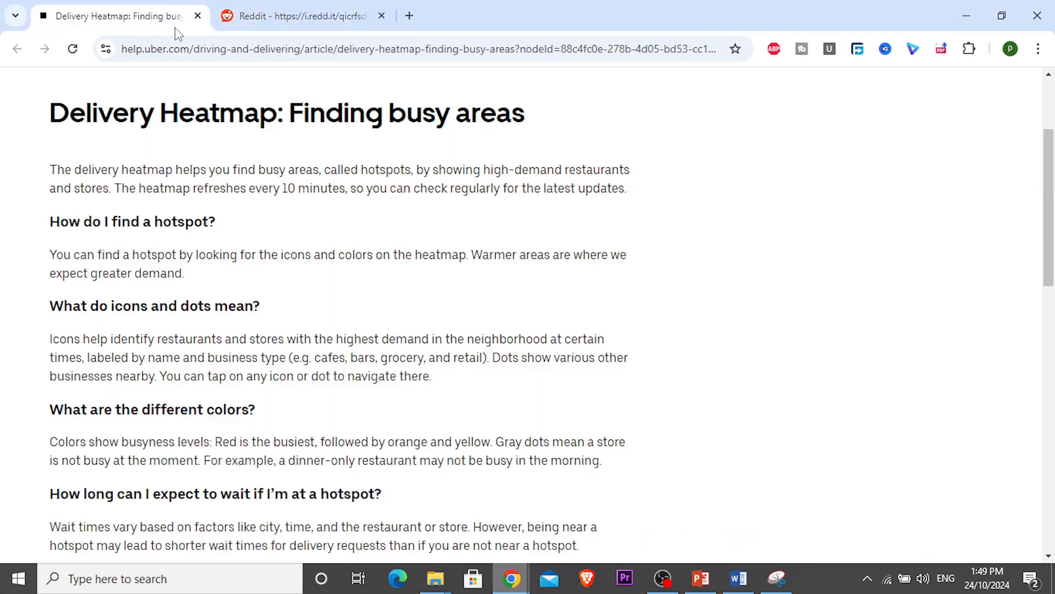
pyautogui.click(527, 275)
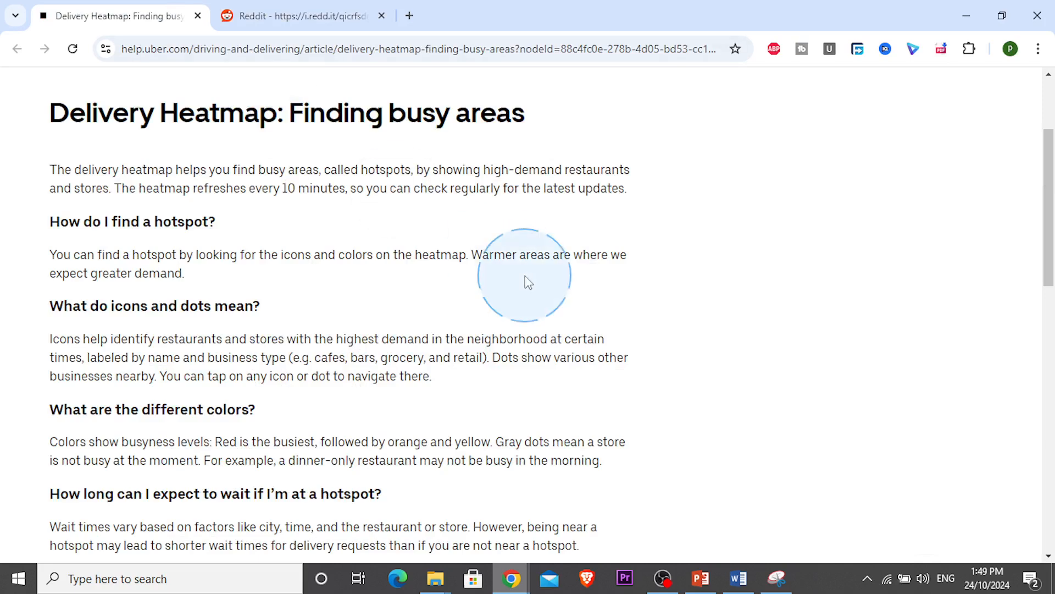
# Compare Reddit's Culver City and Santa Monica $9.75 zones with the article's red-busiest guide.
pyautogui.click(300, 15)
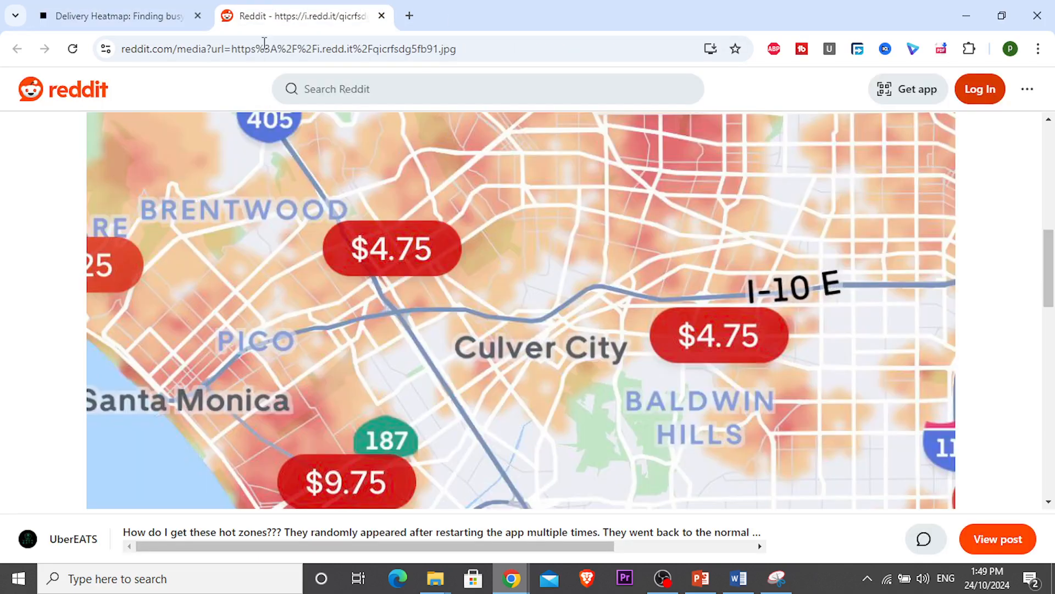
pyautogui.click(118, 15)
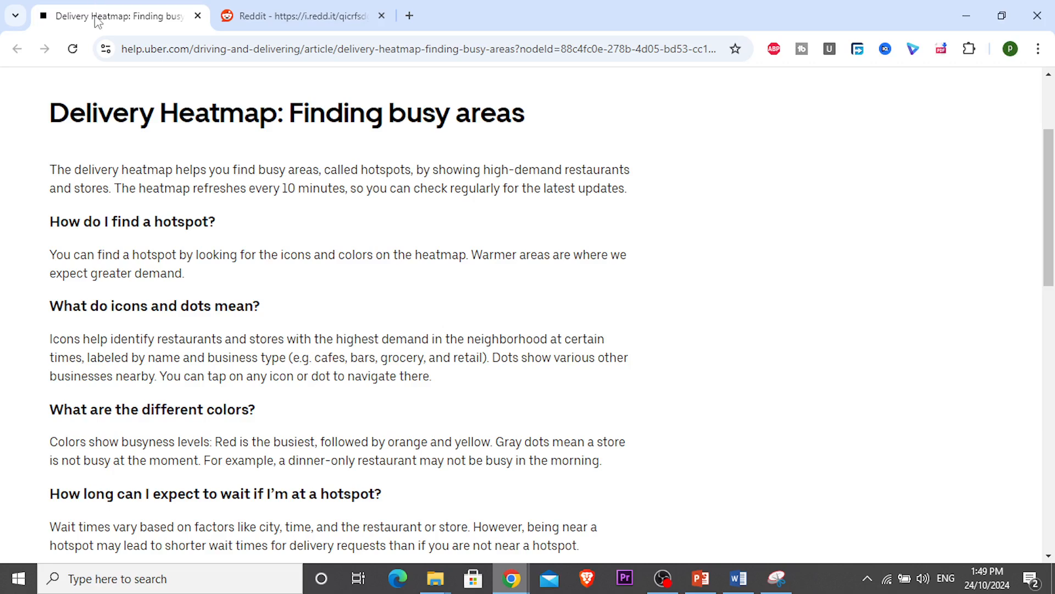
pyautogui.click(300, 15)
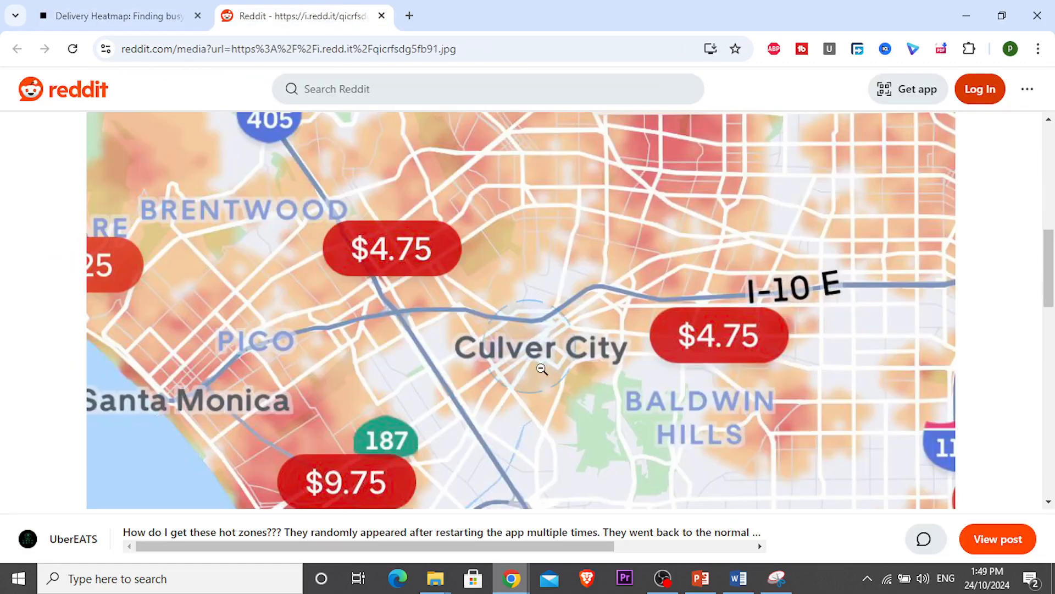
pyautogui.click(117, 15)
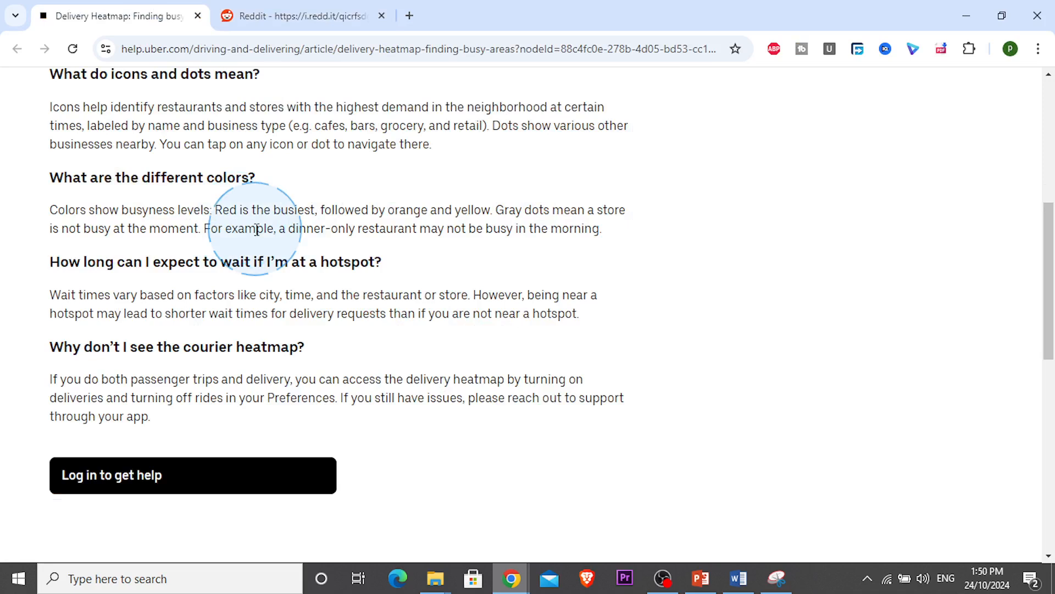
pyautogui.moveTo(366, 201)
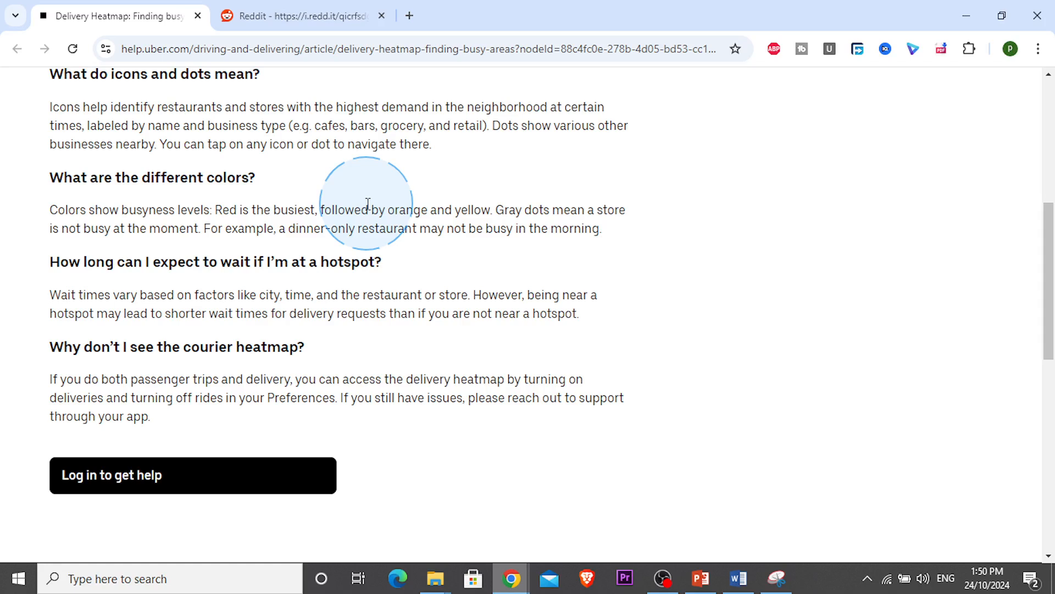
# Highlight 'Gray' (store not busy) and compare with Reddit's West Hollywood $6.50 zone.
pyautogui.doubleClick(503, 209)
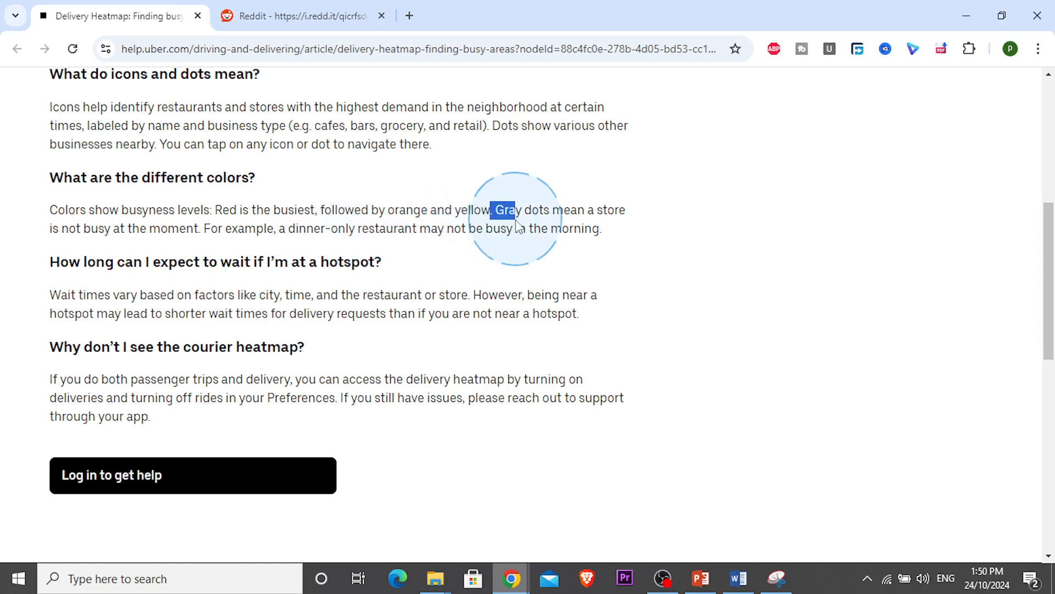
pyautogui.click(299, 15)
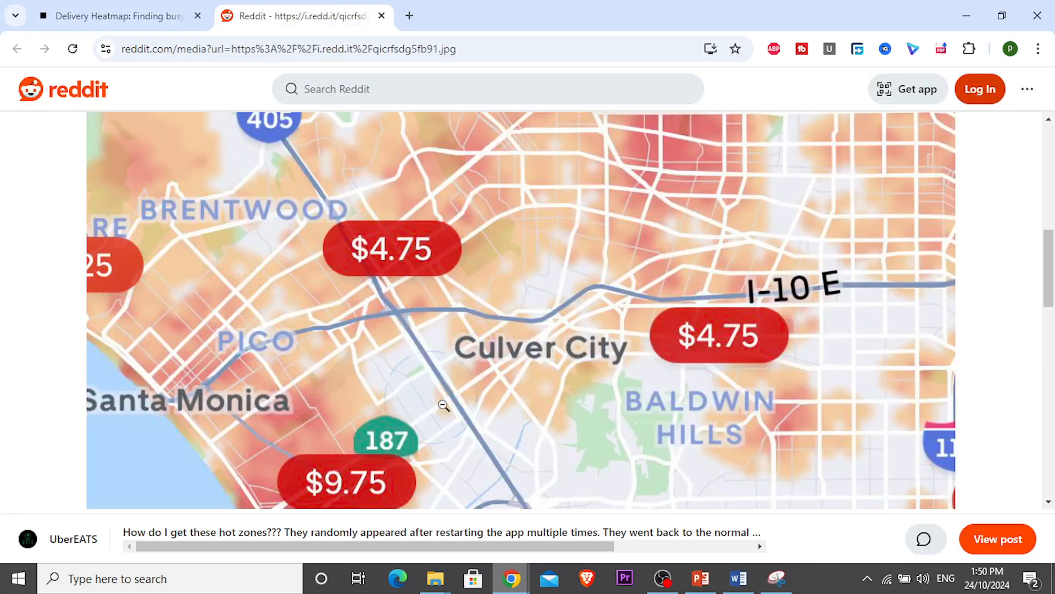
pyautogui.click(118, 15)
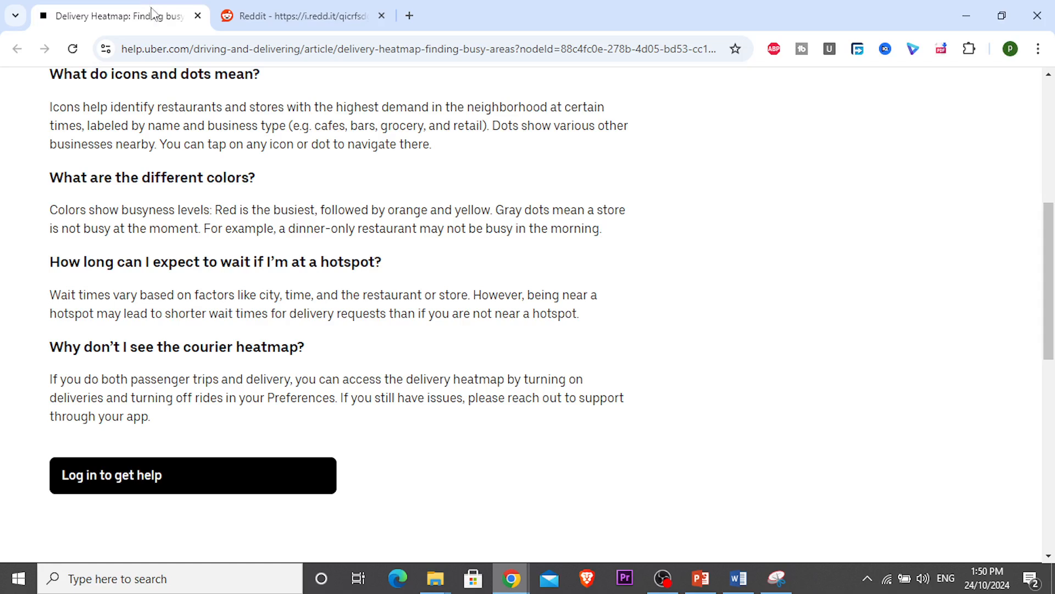
pyautogui.click(299, 15)
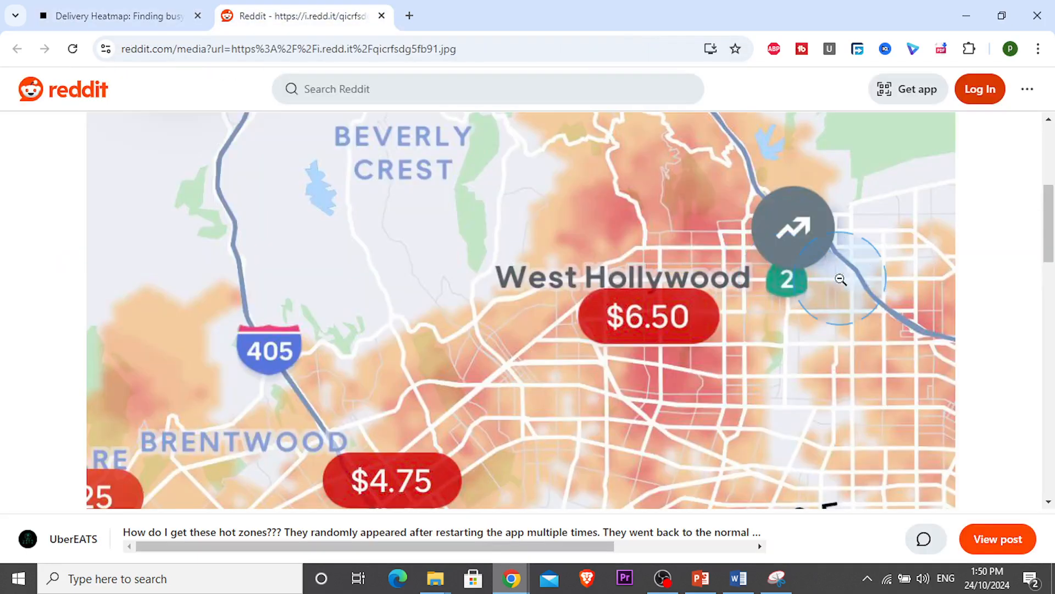
pyautogui.moveTo(807, 366)
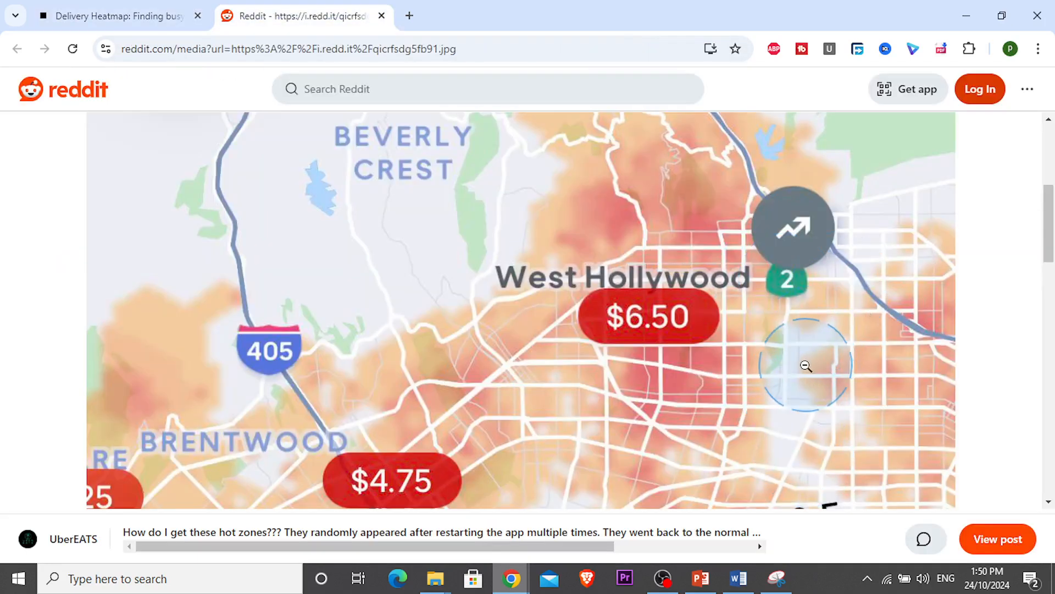
pyautogui.click(118, 15)
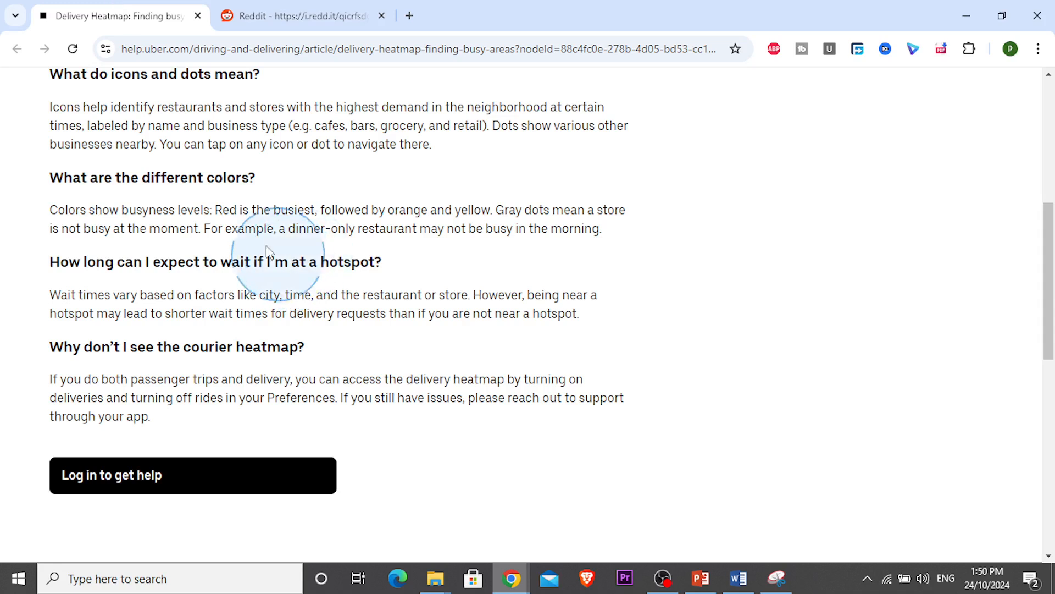
pyautogui.moveTo(264, 226)
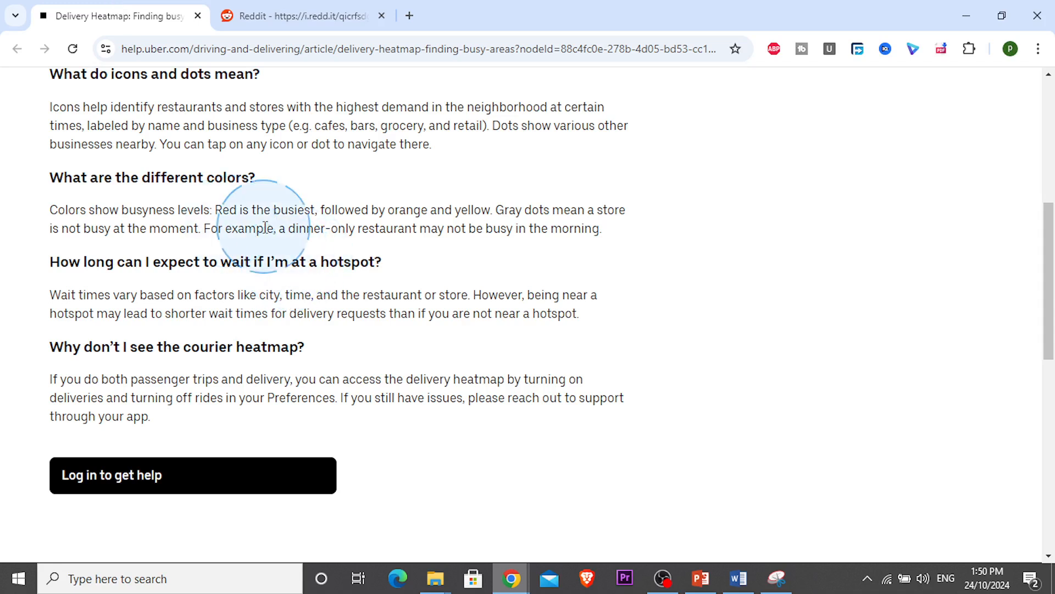
pyautogui.moveTo(189, 252)
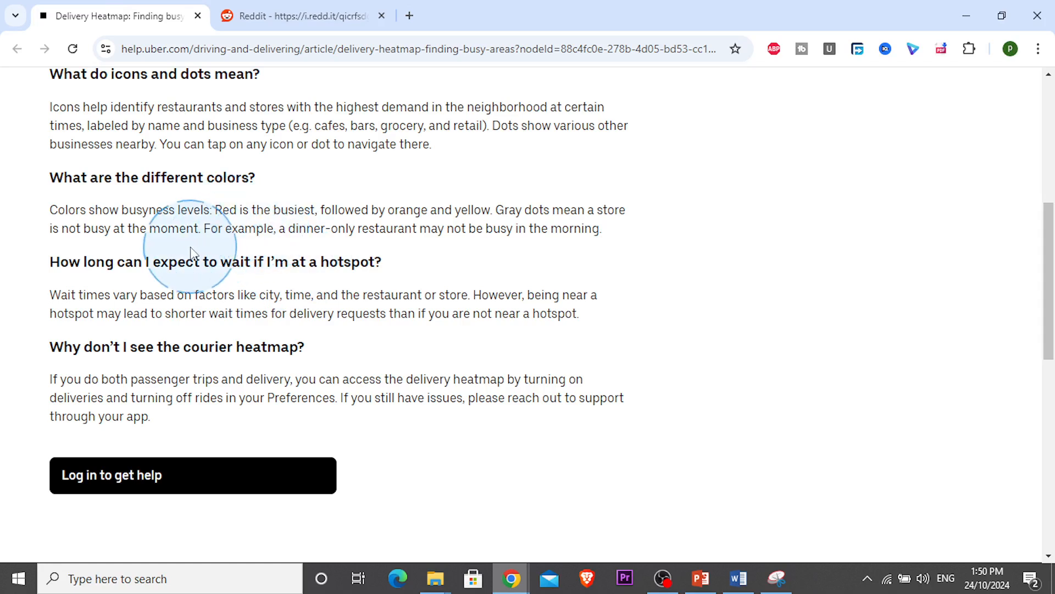
pyautogui.moveTo(276, 293)
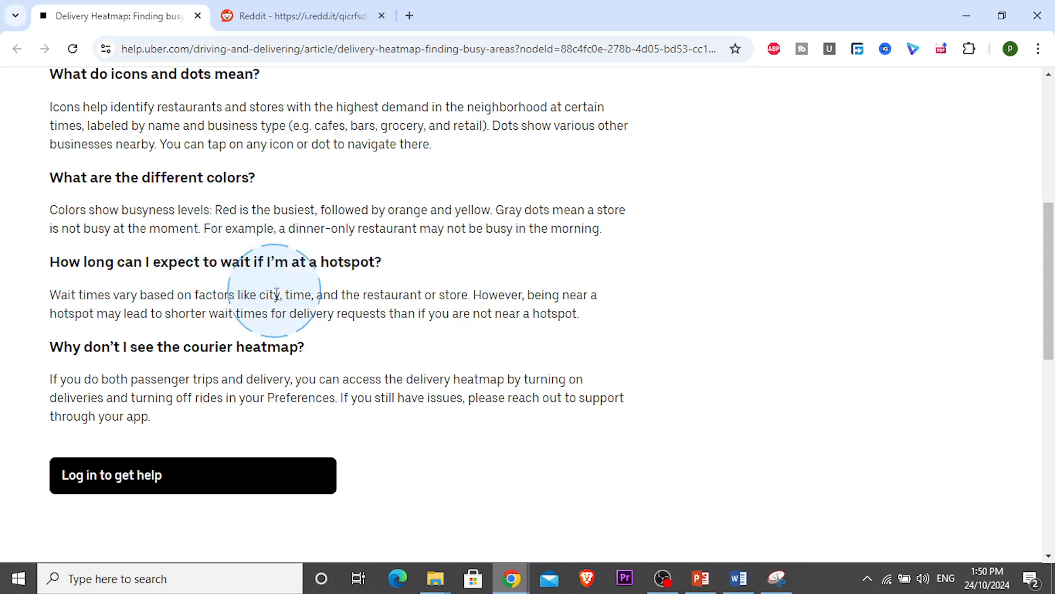
pyautogui.moveTo(222, 295)
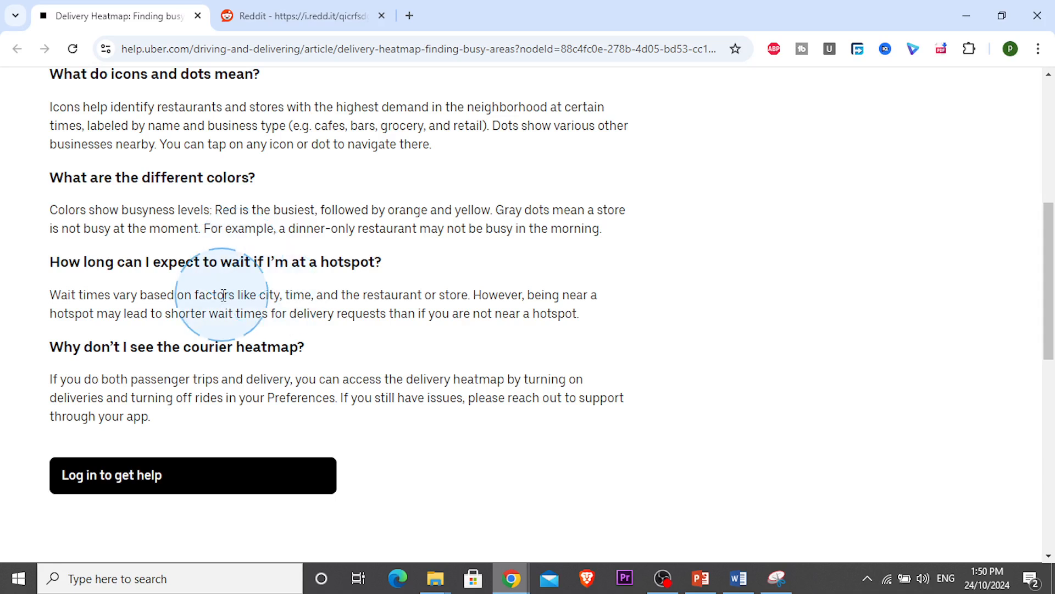
pyautogui.moveTo(225, 320)
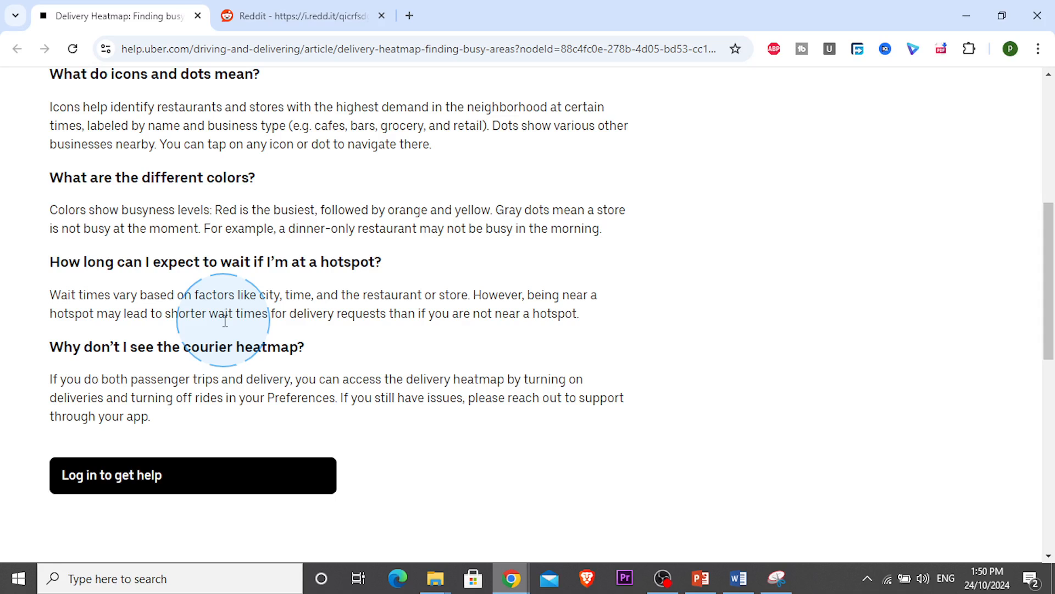
pyautogui.moveTo(216, 327)
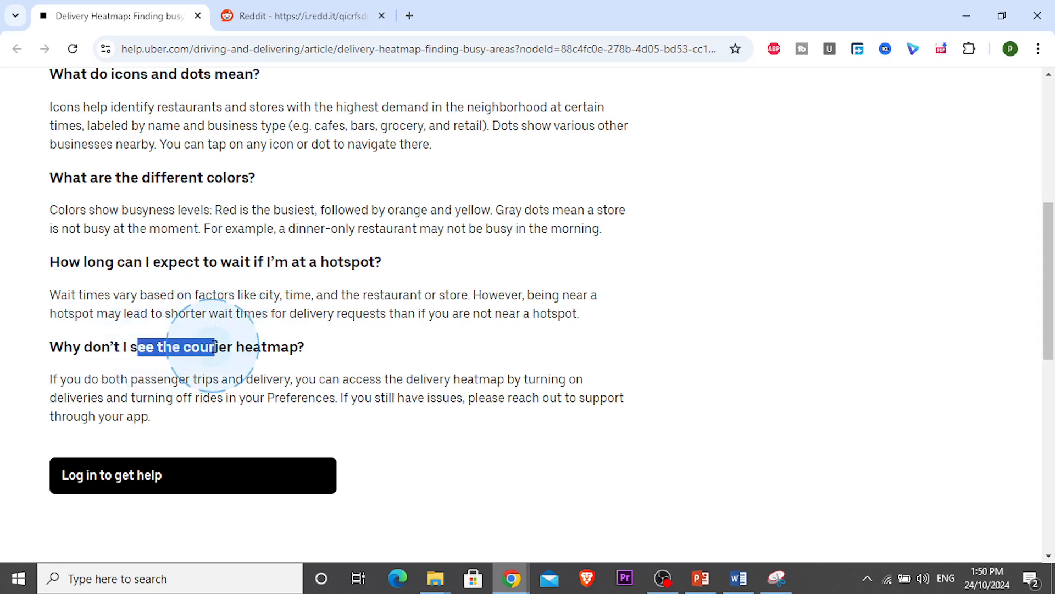
# Check Uber Help's tip to turn on deliveries, then view Reddit's full Los Angeles heatmap.
pyautogui.click(302, 15)
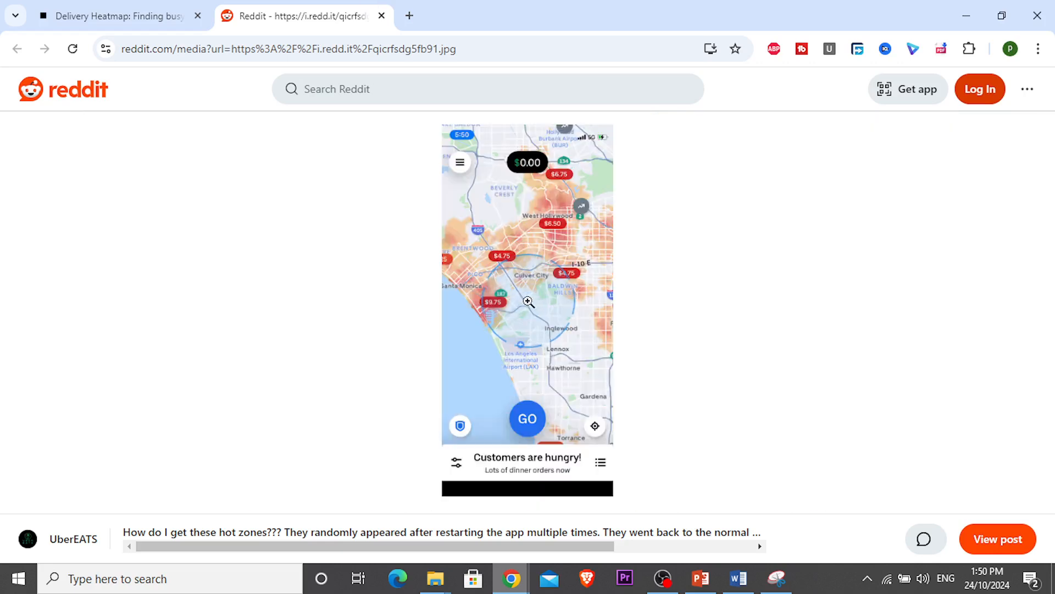
pyautogui.click(120, 15)
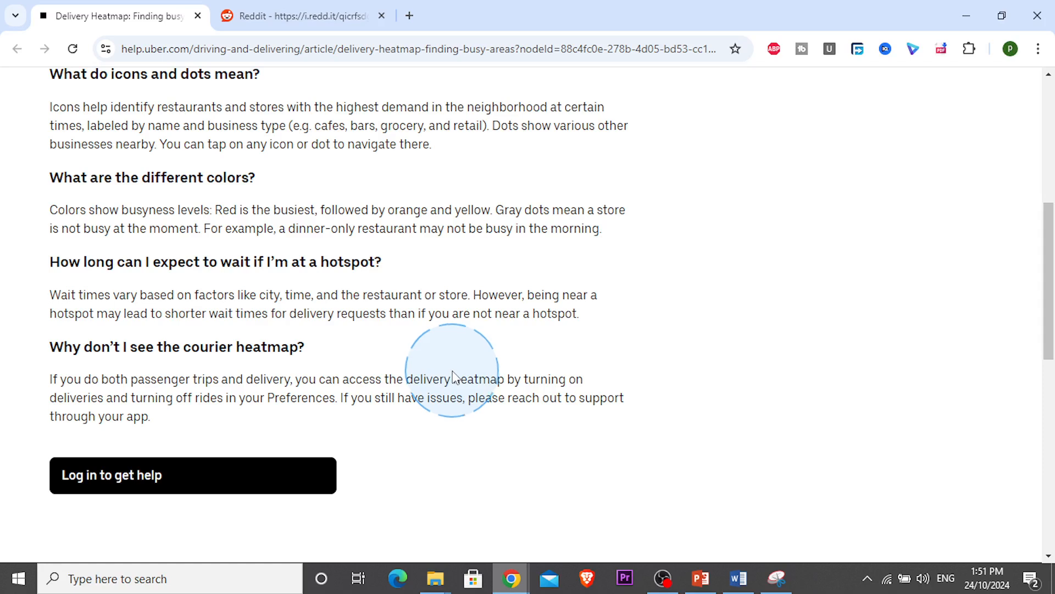
pyautogui.moveTo(510, 396)
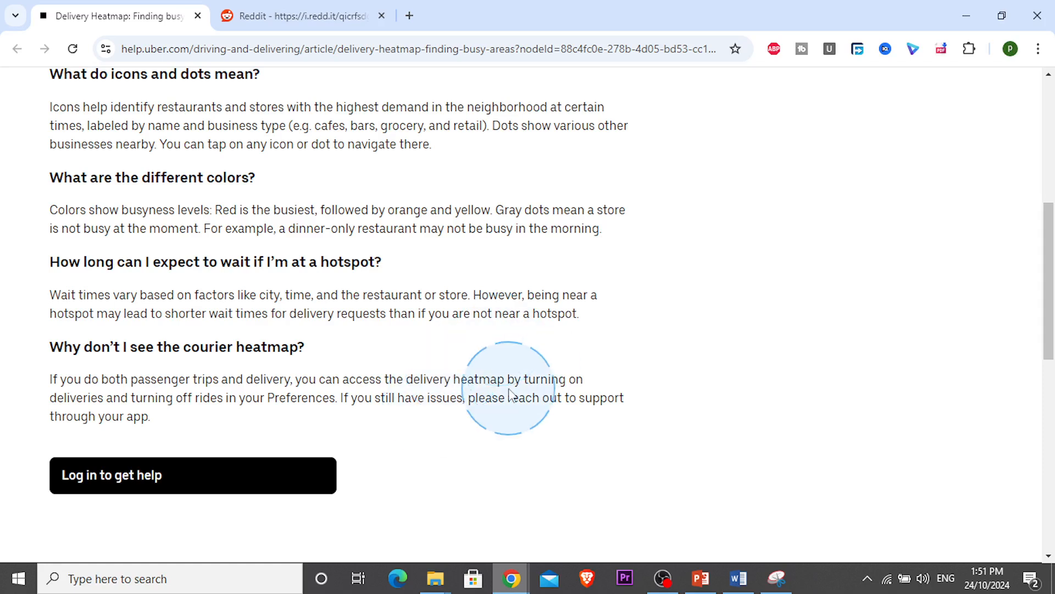
pyautogui.click(299, 16)
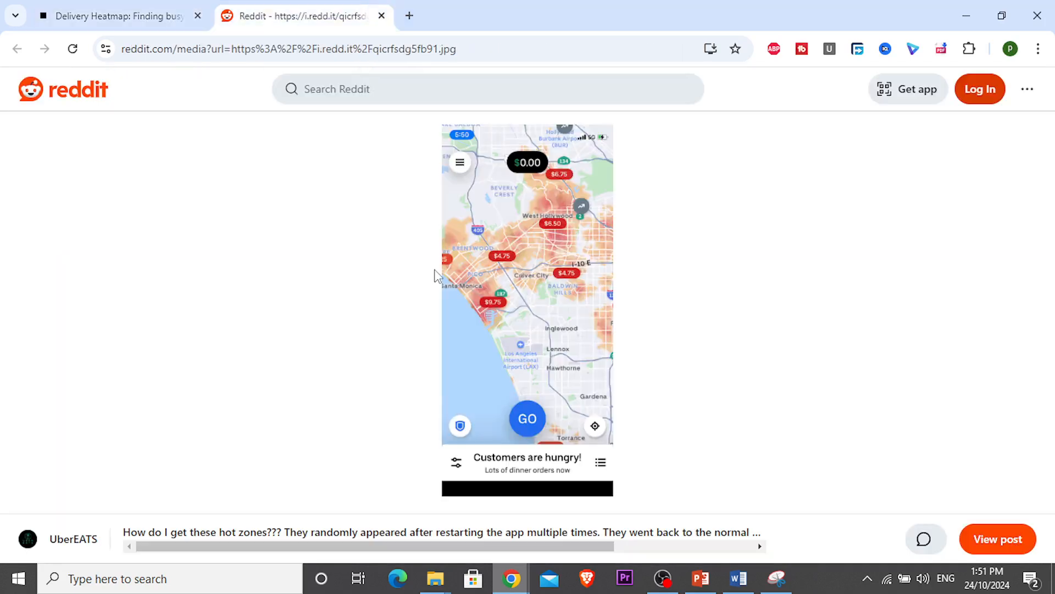
pyautogui.moveTo(842, 584)
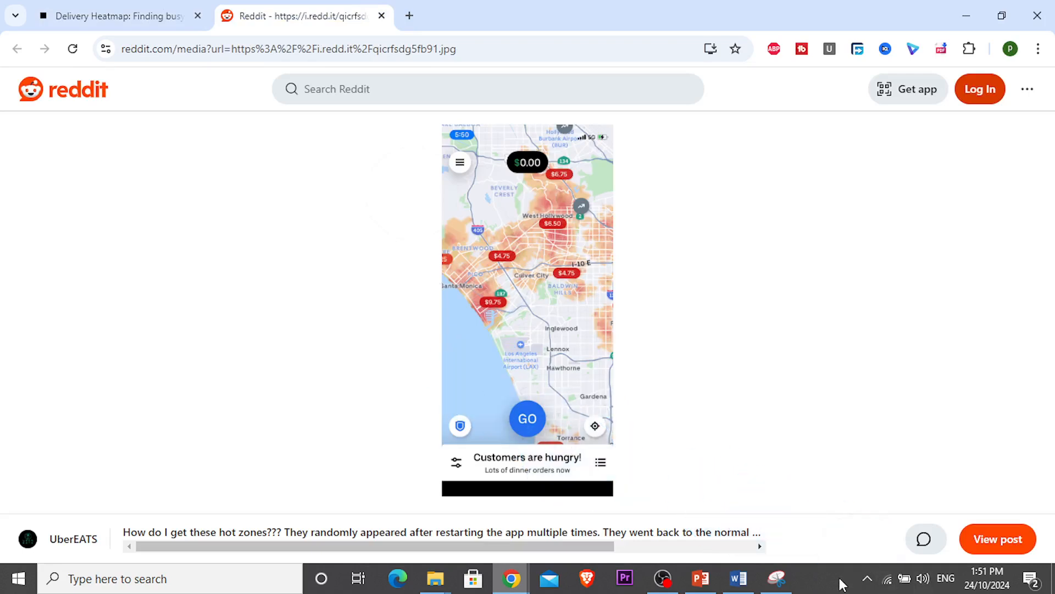